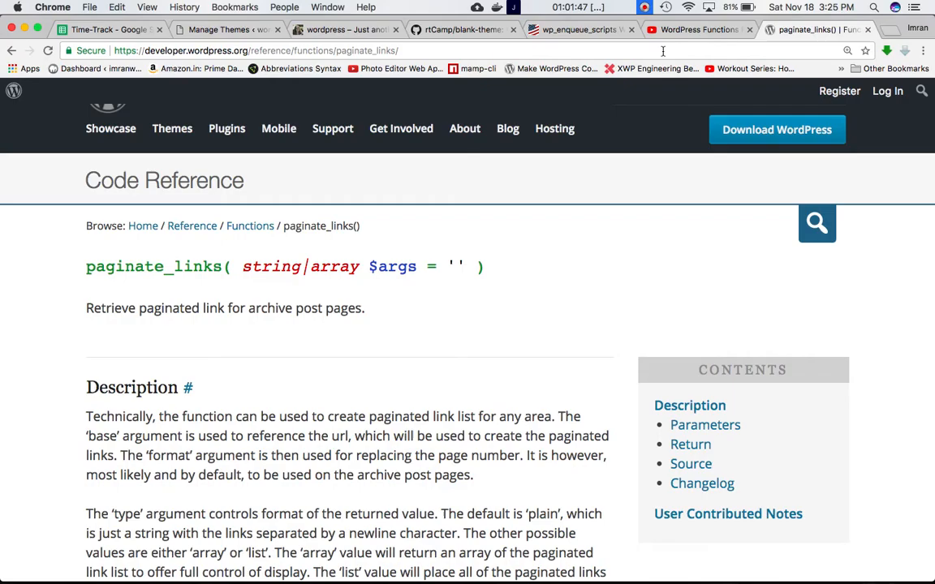
pyautogui.moveTo(623, 254)
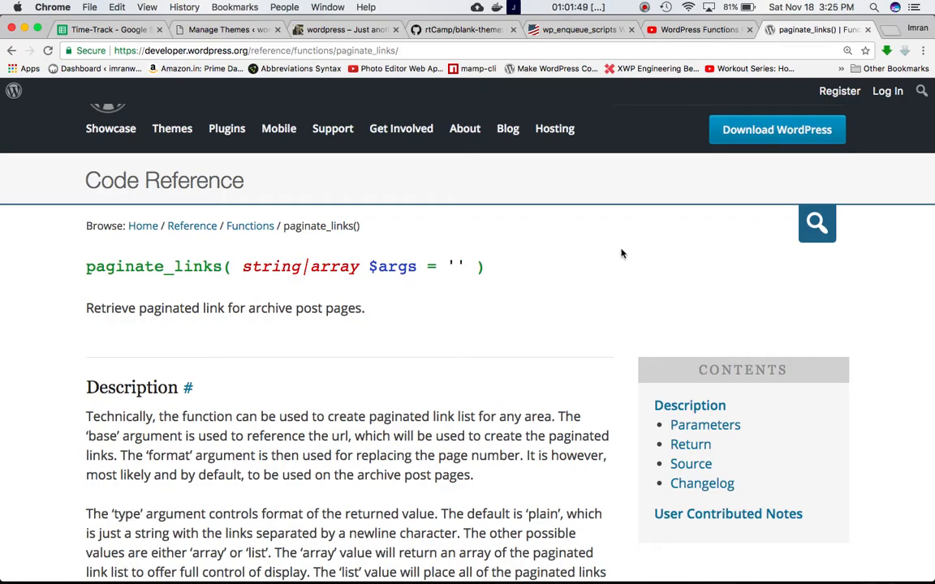
pyautogui.moveTo(159, 265)
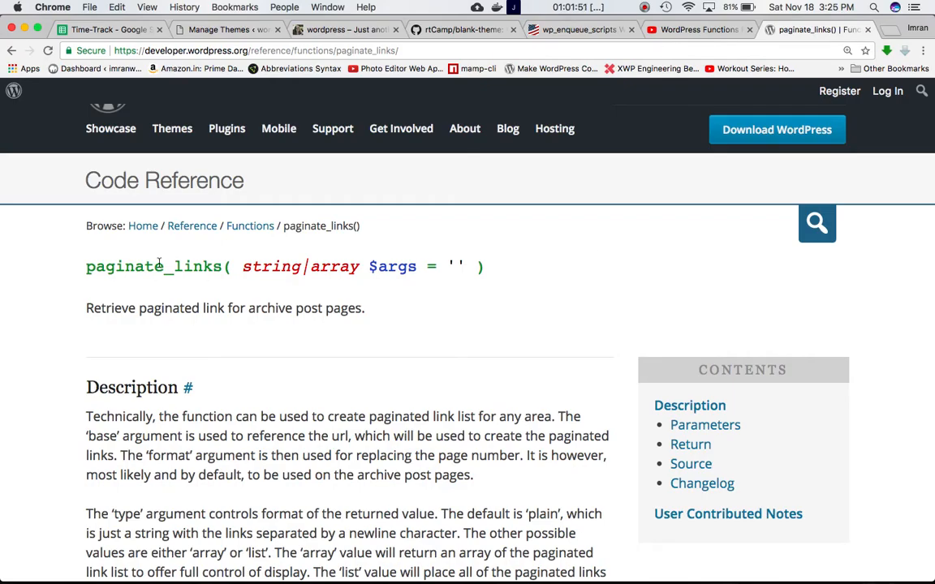
pyautogui.moveTo(356, 265)
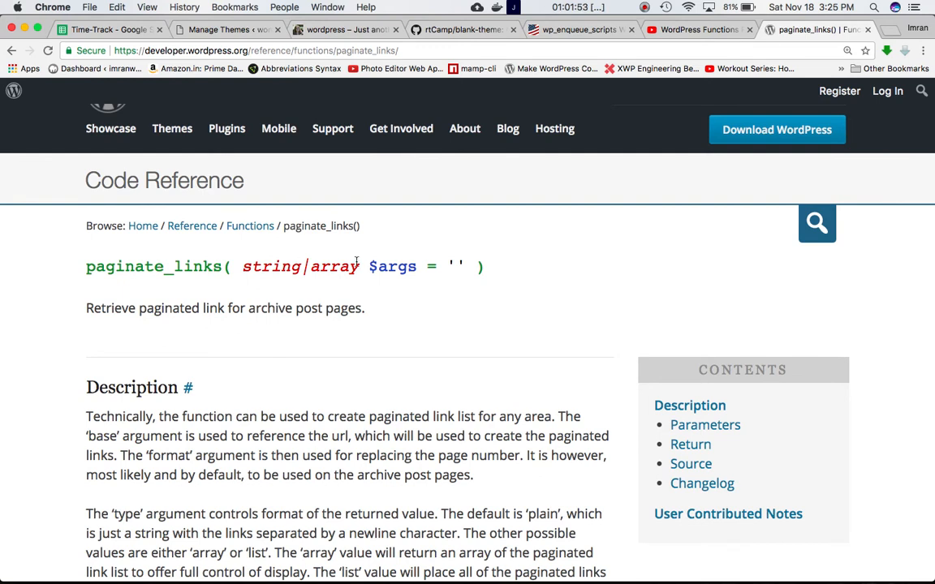
# - On the wordpress.dev blog, scroll down to the 1 2 3 Next pagination links
pyautogui.scroll(-3)
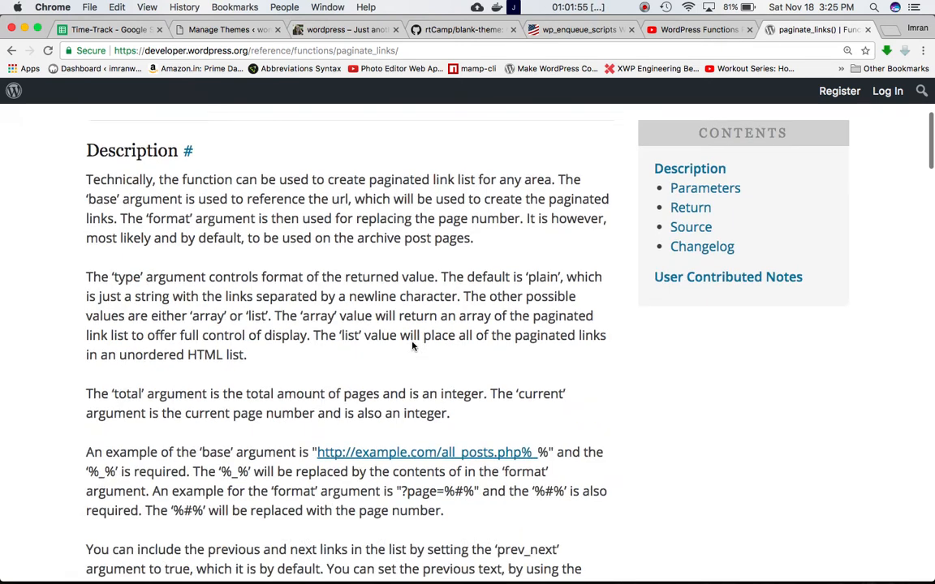
pyautogui.scroll(-3)
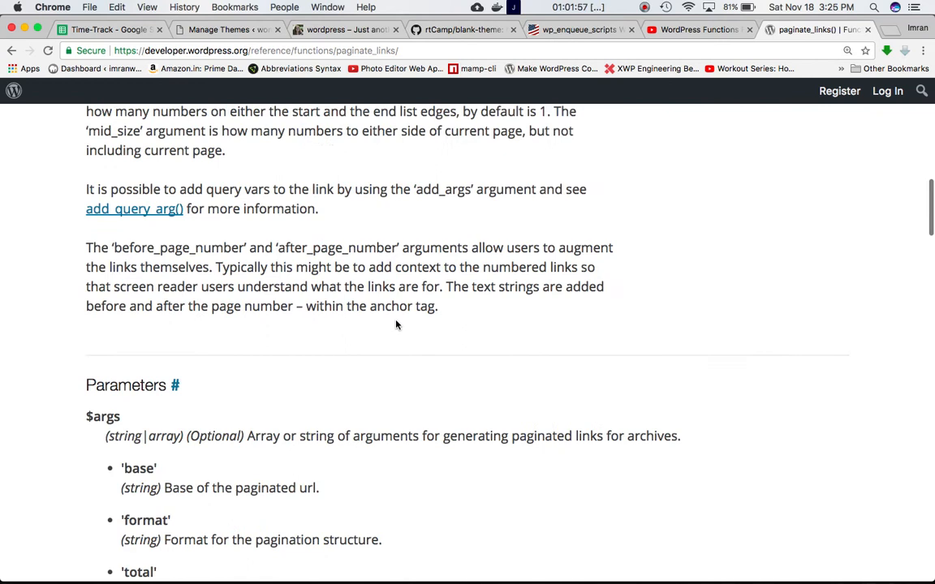
pyautogui.scroll(3)
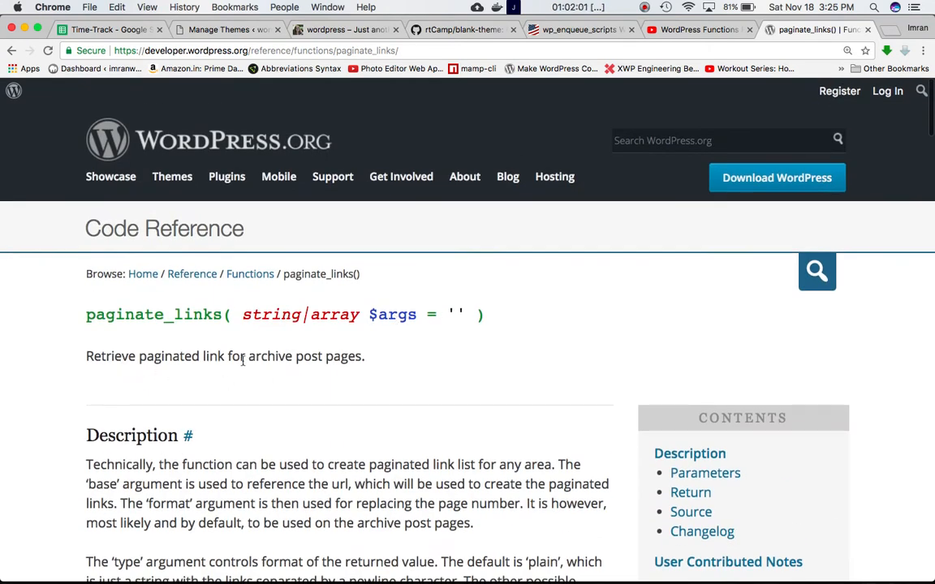
pyautogui.moveTo(338, 369)
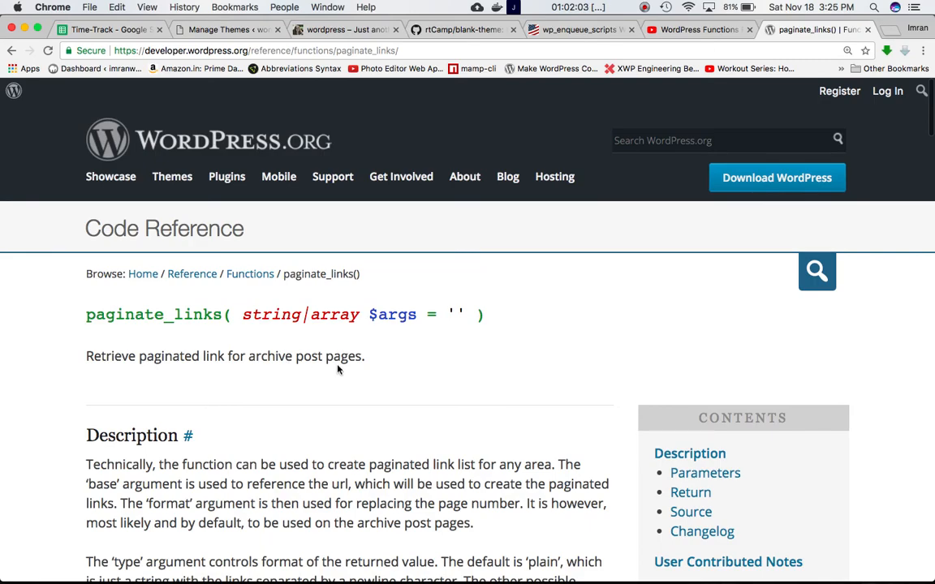
pyautogui.click(219, 29)
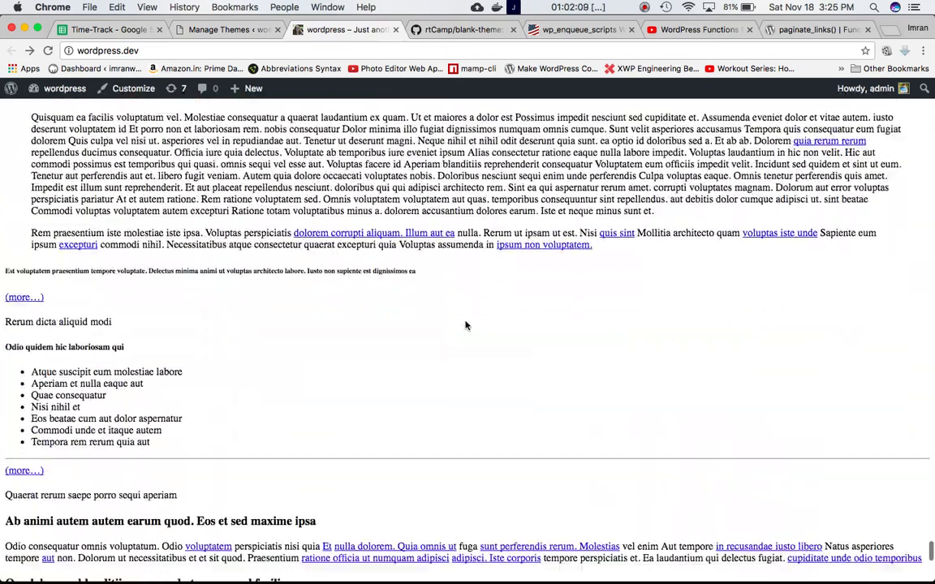
pyautogui.scroll(-3)
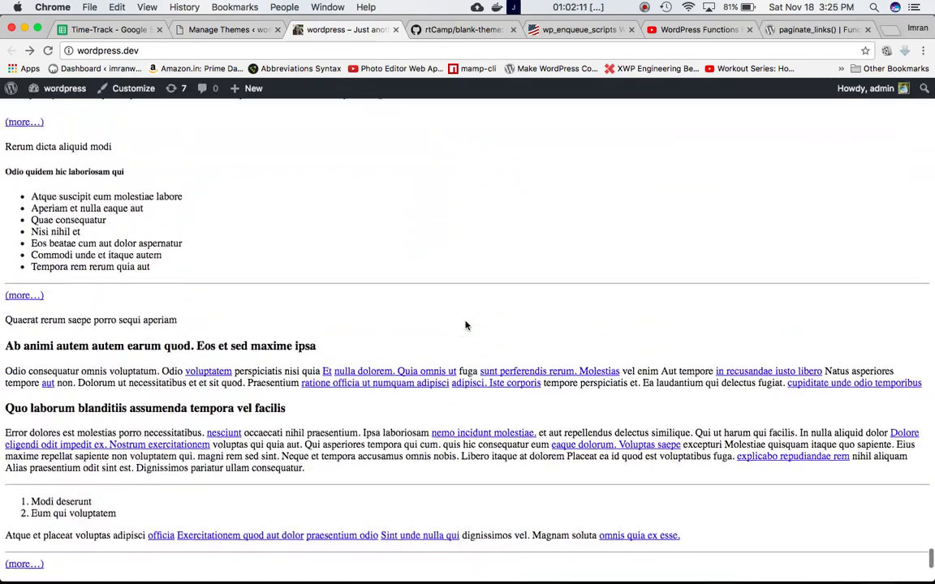
pyautogui.scroll(-3)
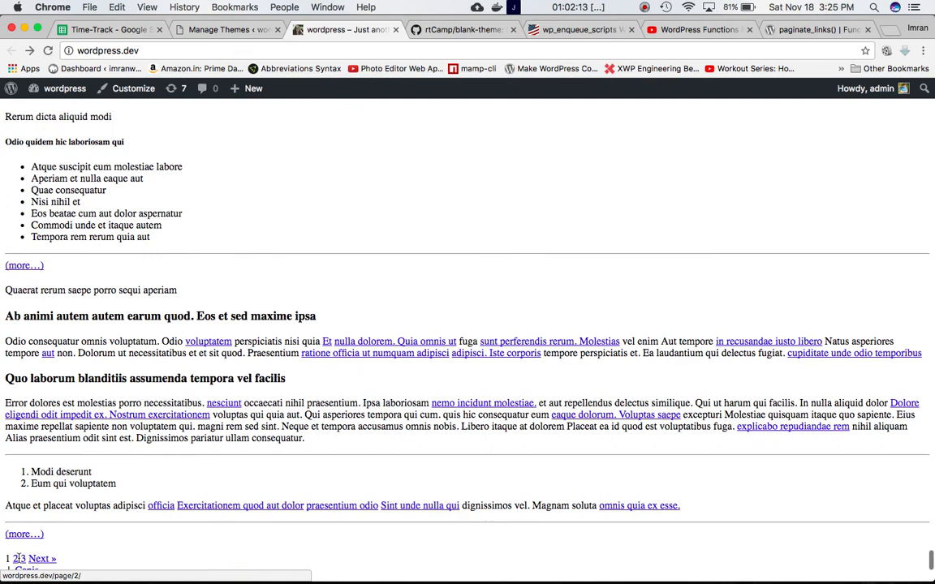
pyautogui.moveTo(18, 559)
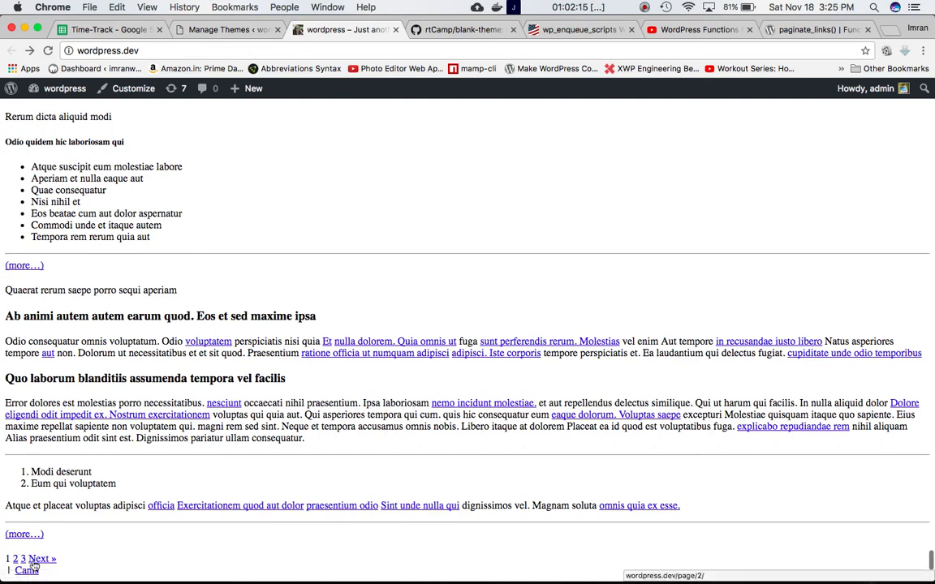
pyautogui.moveTo(42, 566)
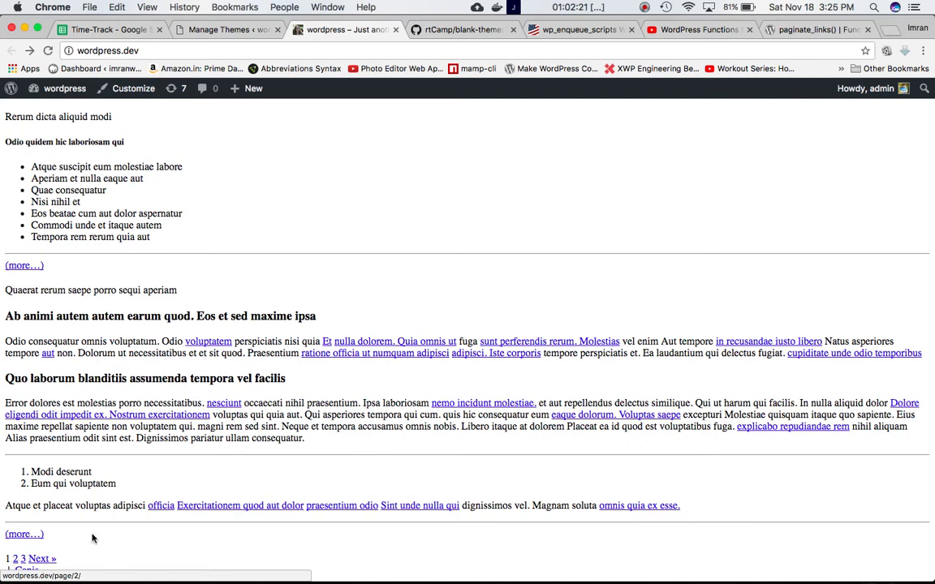
pyautogui.moveTo(517, 256)
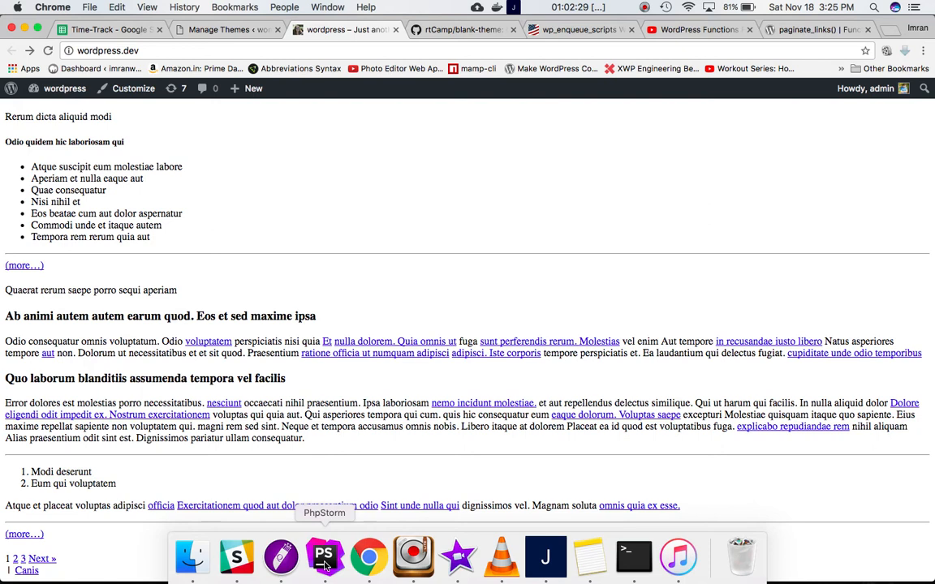
# - Bring up PhpStorm showing index.php line 56 with echo paginate_links()
pyautogui.click(324, 557)
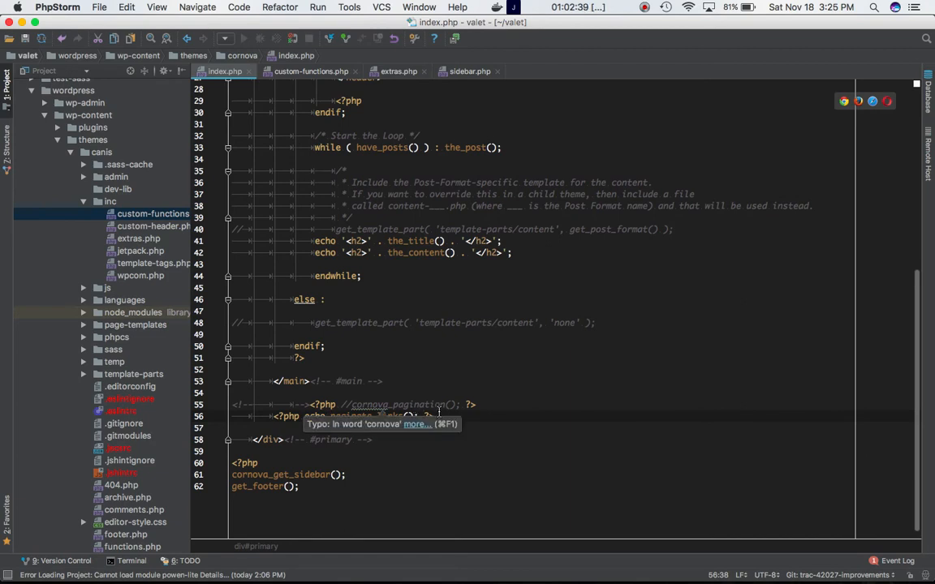
pyautogui.moveTo(400, 437)
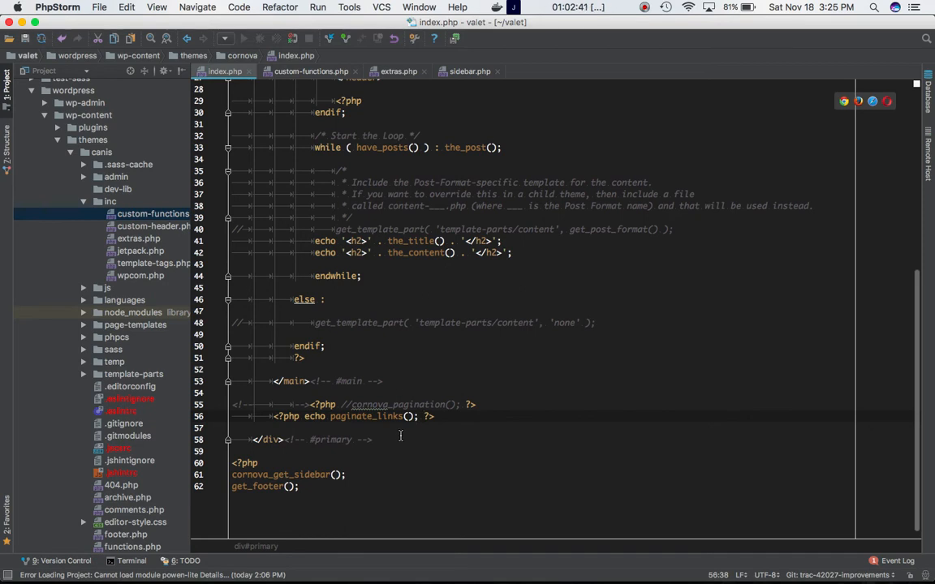
pyautogui.click(643, 7)
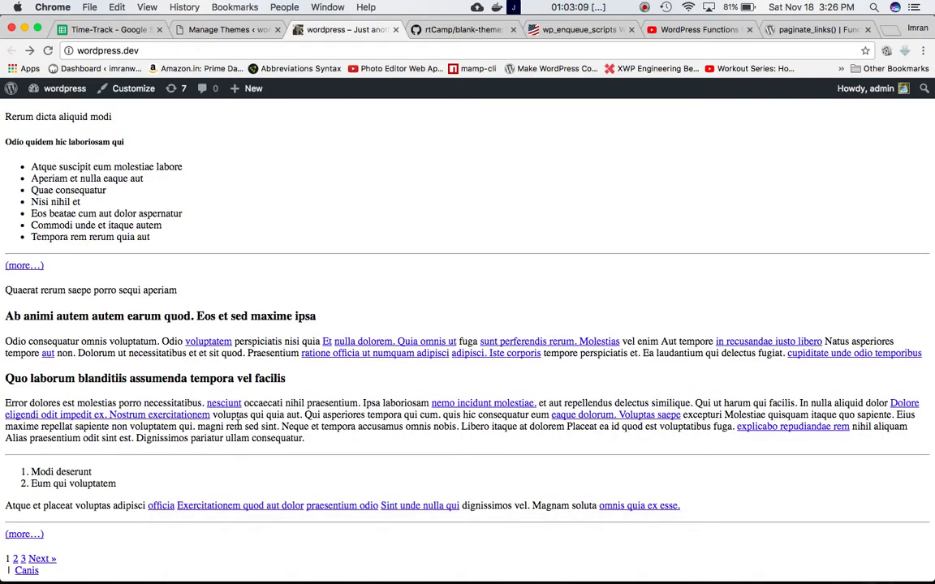
pyautogui.moveTo(41, 558)
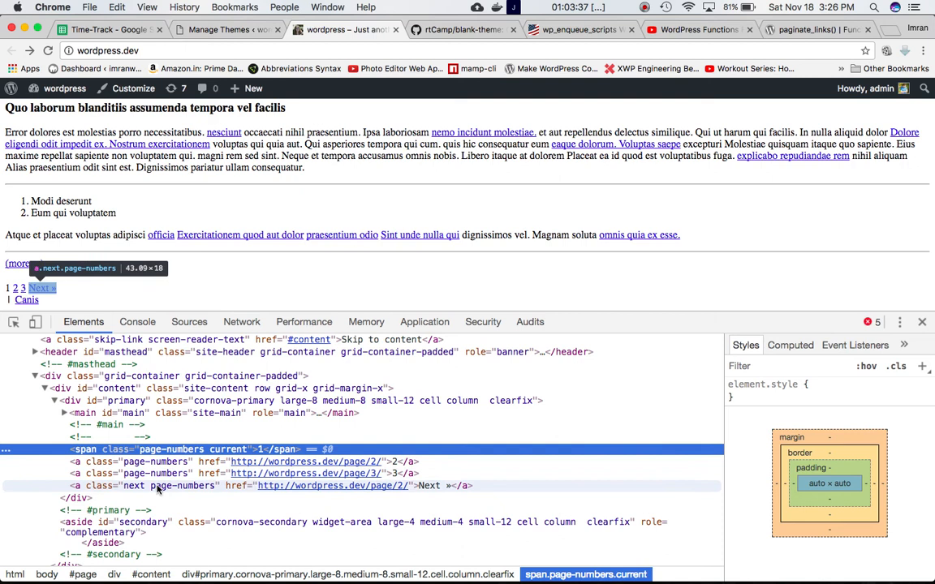
pyautogui.moveTo(390, 473)
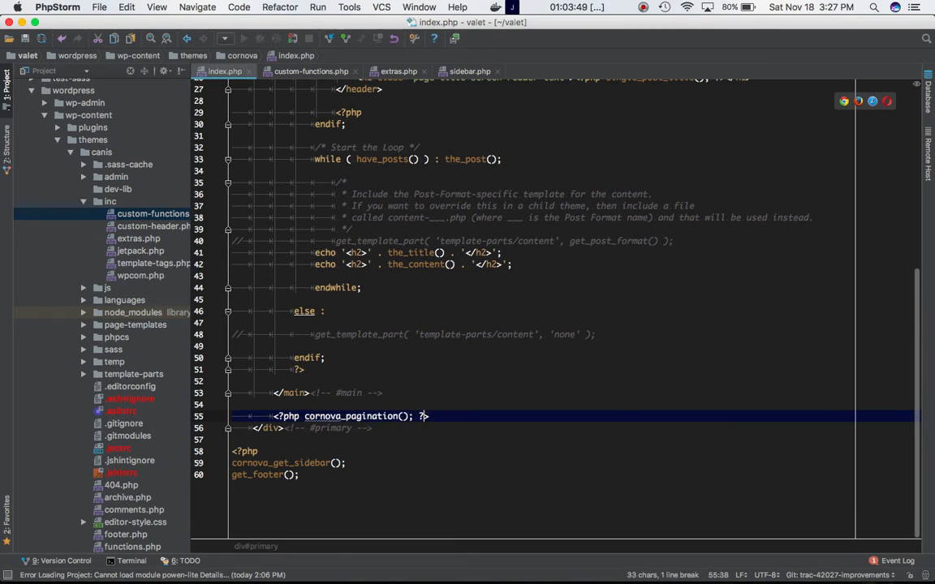
# - Replace index.php's echo paginate_links() line with the uncommented cornova_pagination() call
pyautogui.click(358, 428)
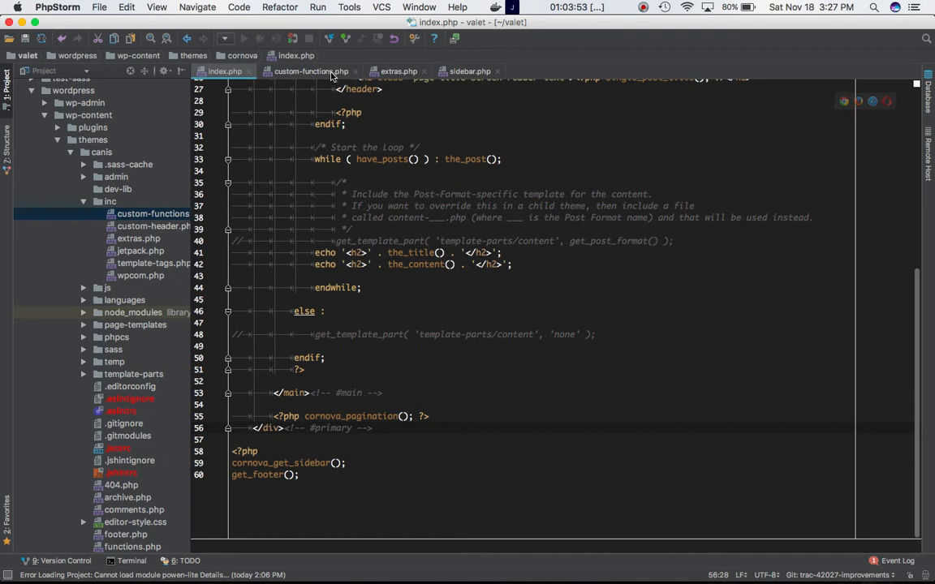
# - Inspect cornova_pagination in custom-functions.php, selecting its wp_kses-wrapped paginate_links call, then return to the browser
pyautogui.click(311, 71)
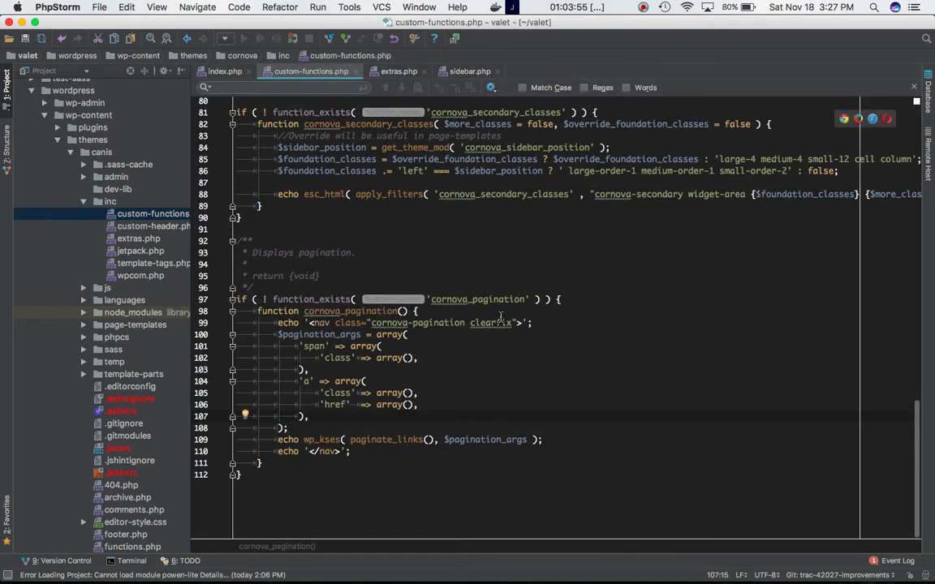
pyautogui.moveTo(548, 248)
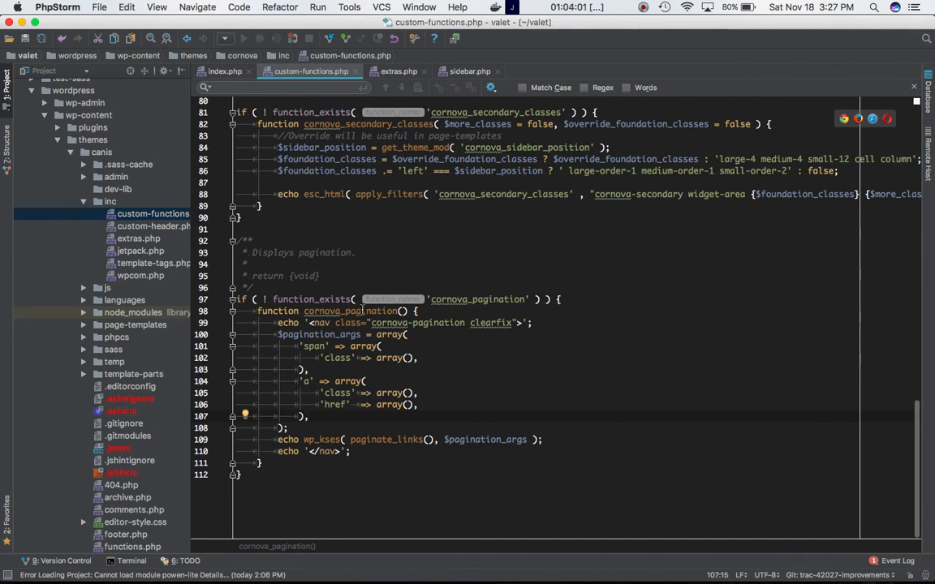
pyautogui.moveTo(449, 299)
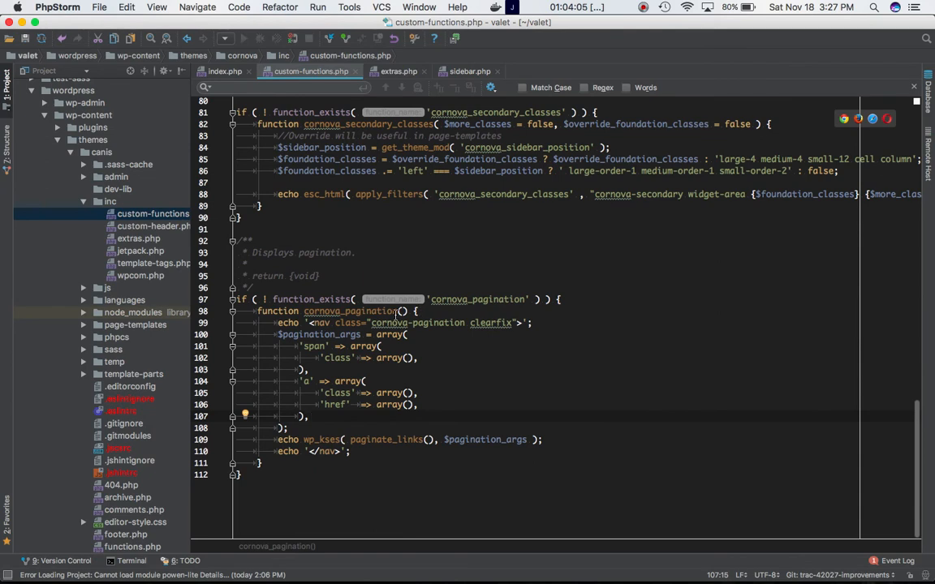
pyautogui.moveTo(390, 323)
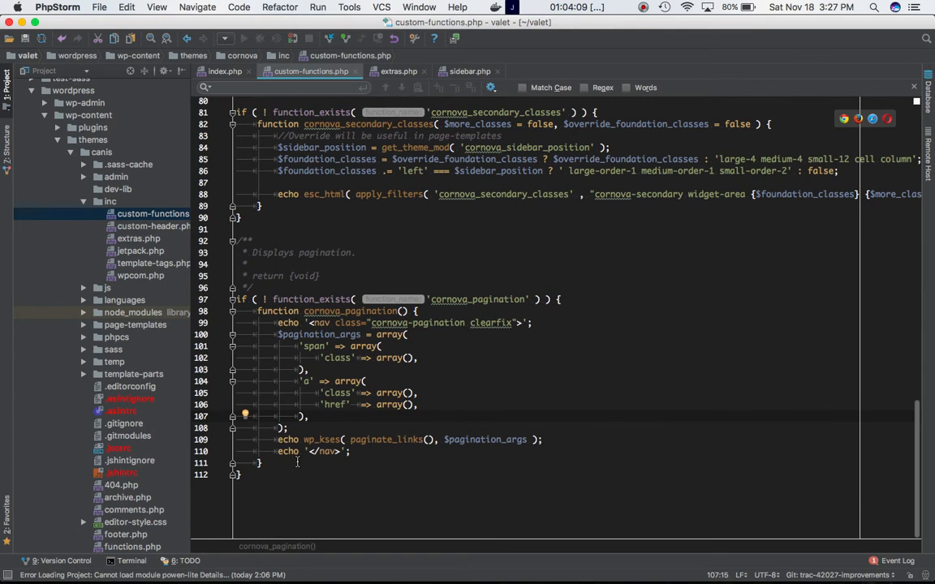
pyautogui.moveTo(386, 343)
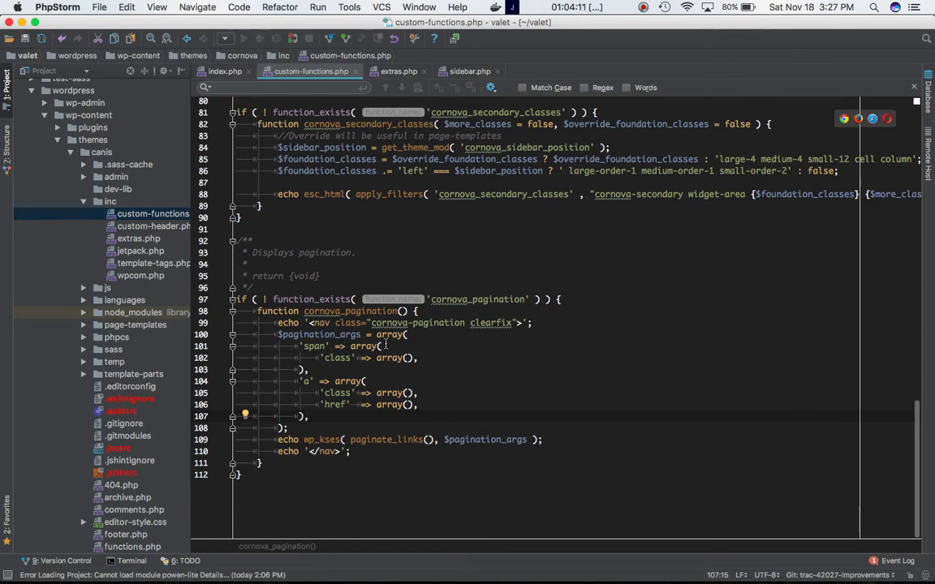
pyautogui.doubleClick(318, 334)
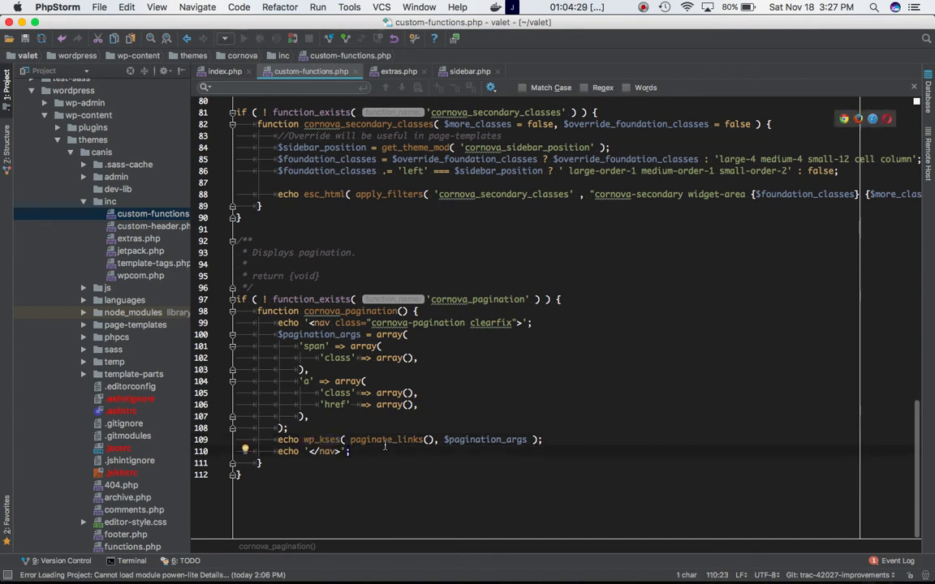
pyautogui.doubleClick(385, 439)
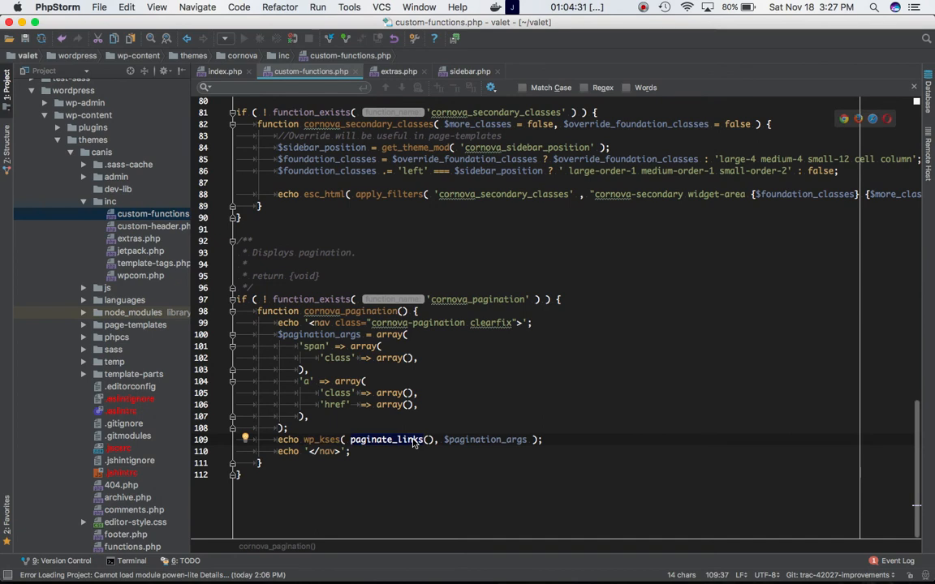
pyautogui.moveTo(382, 422)
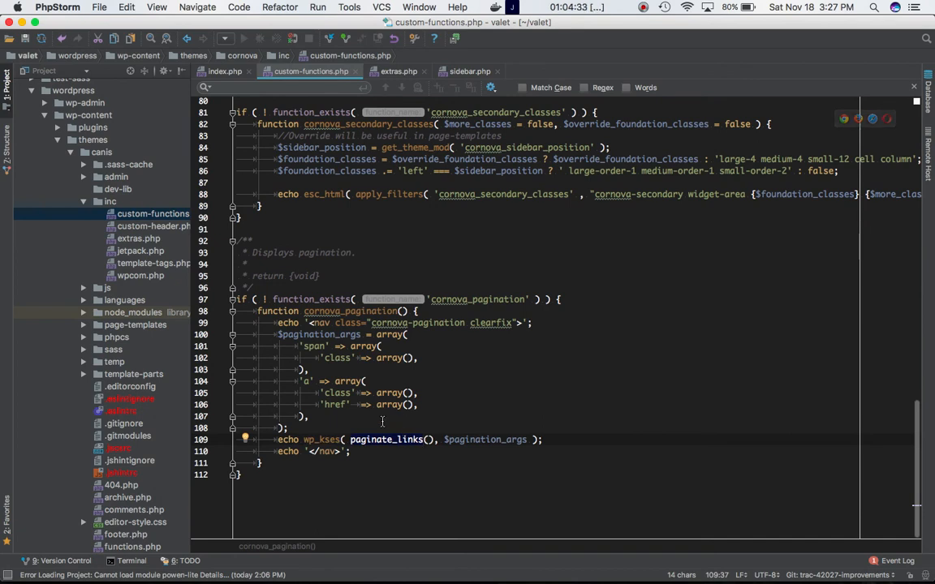
pyautogui.moveTo(317, 355)
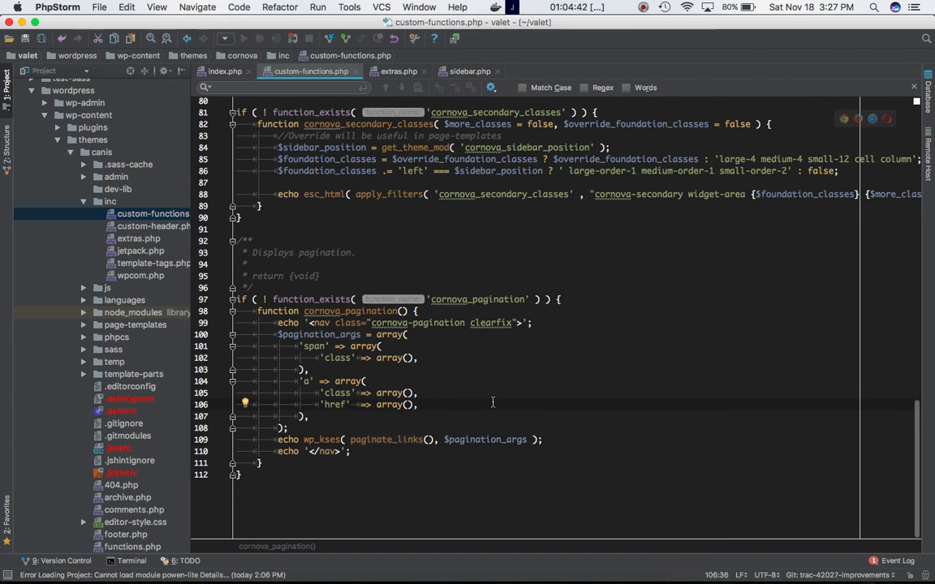
pyautogui.moveTo(305, 442)
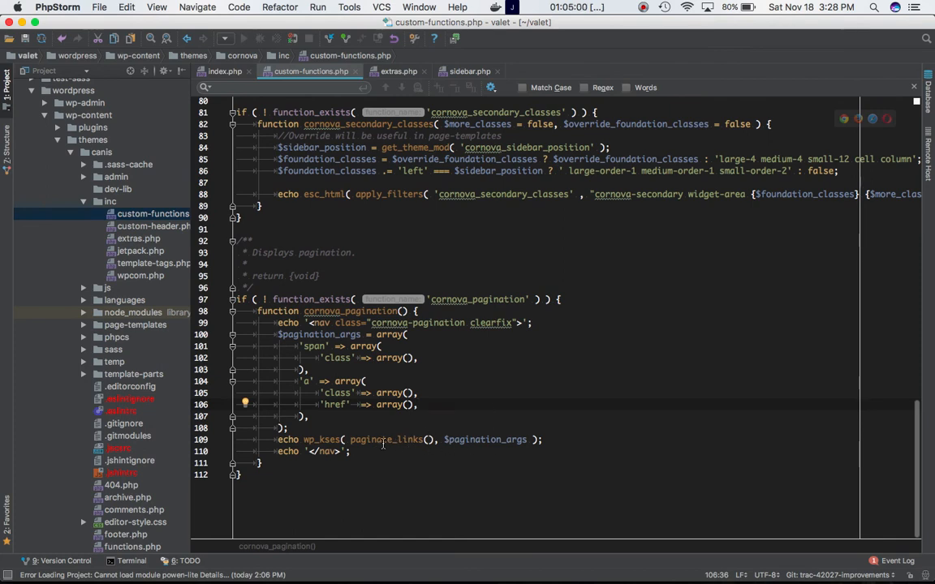
pyautogui.doubleClick(386, 439)
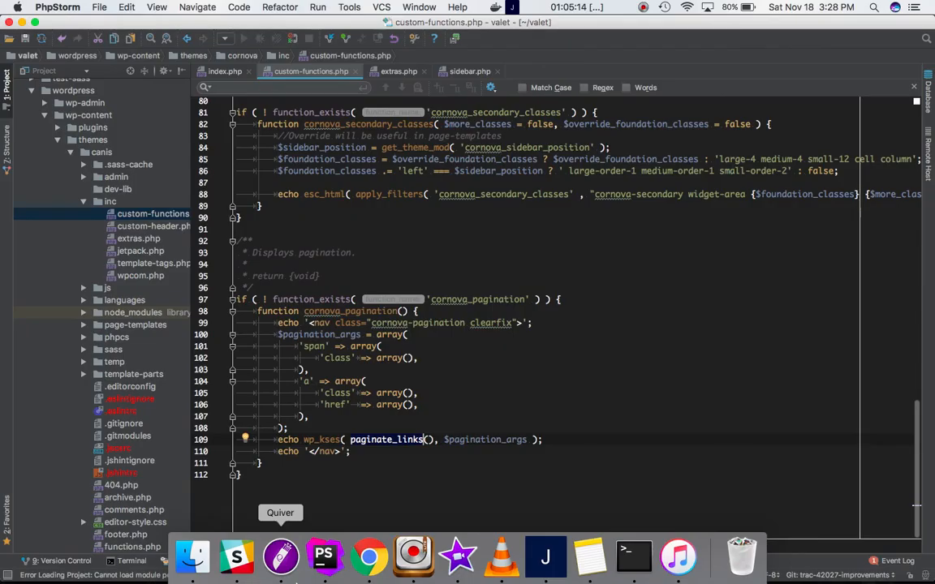
pyautogui.moveTo(369, 556)
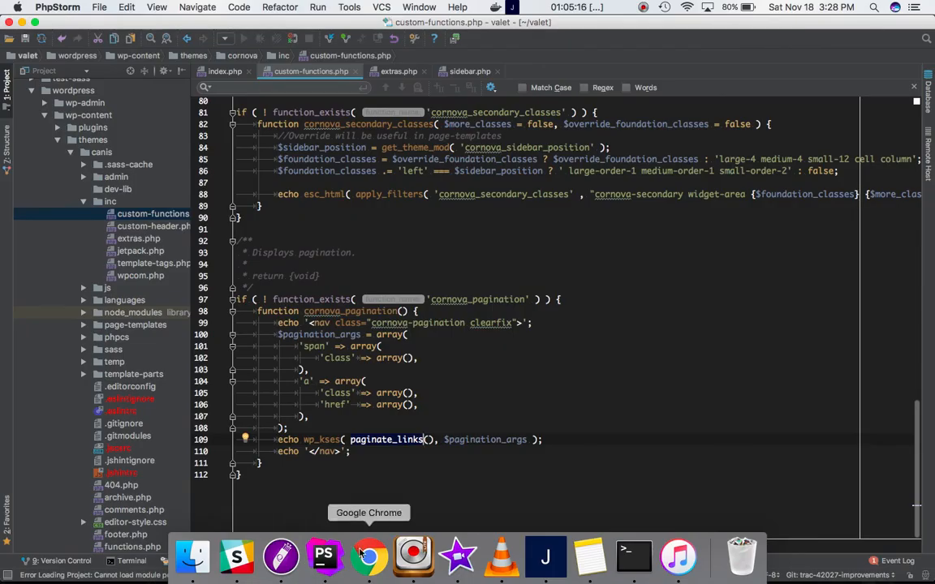
pyautogui.click(368, 557)
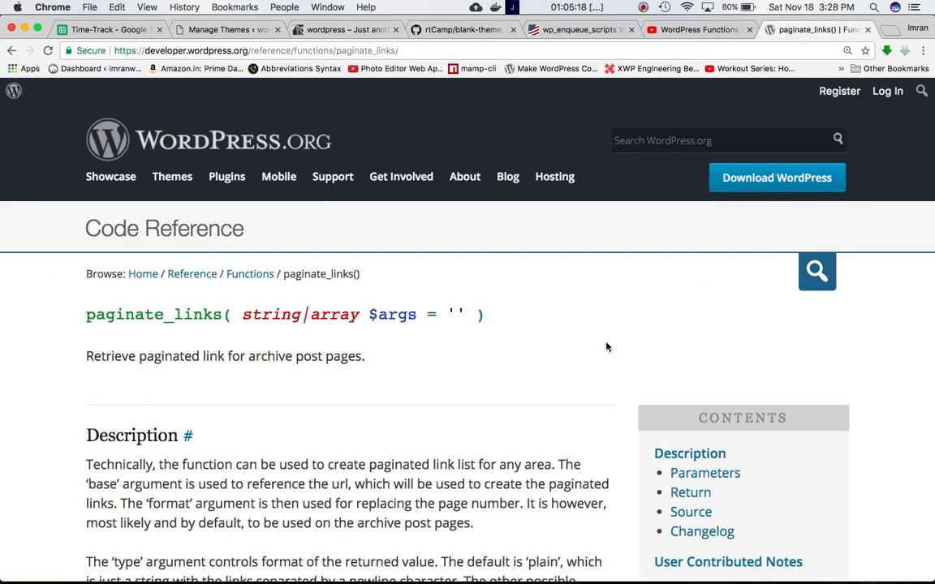
# - Scroll the paginate_links() reference past the Description to the base, format, total parameters
pyautogui.scroll(-3)
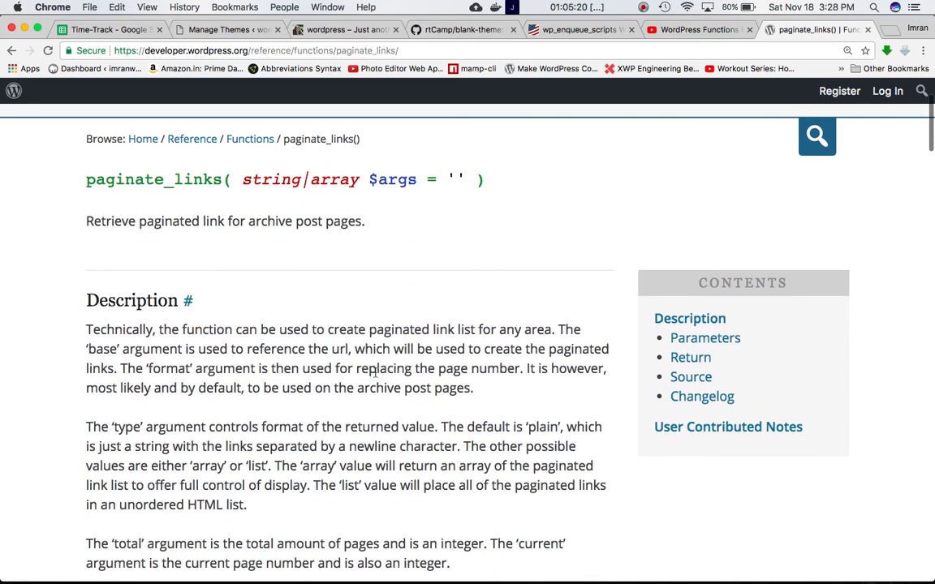
pyautogui.scroll(-3)
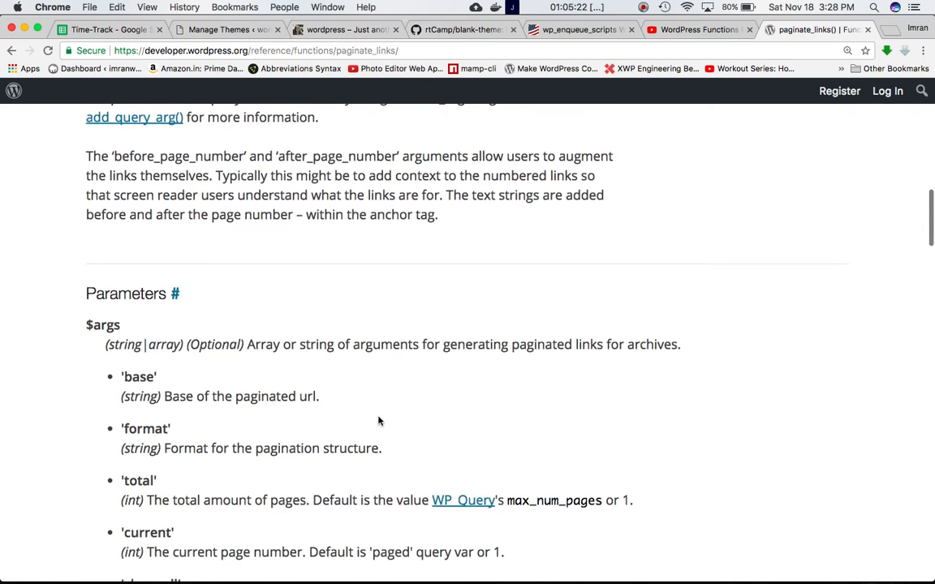
pyautogui.scroll(-3)
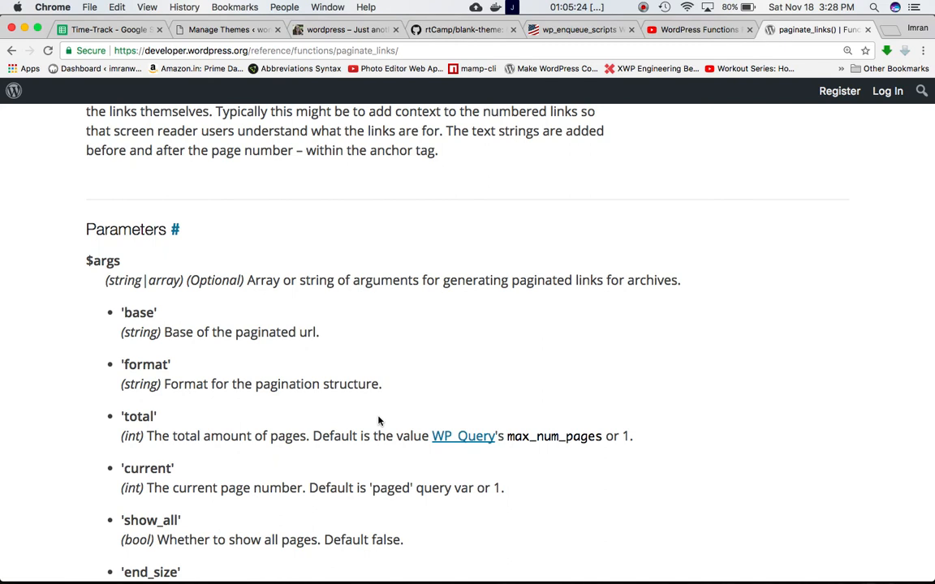
pyautogui.moveTo(281, 338)
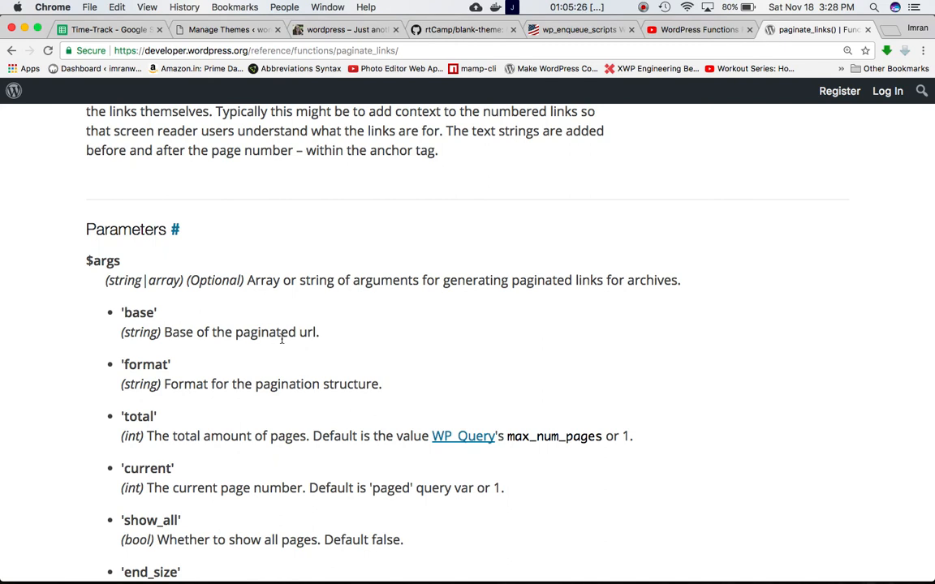
pyautogui.moveTo(293, 355)
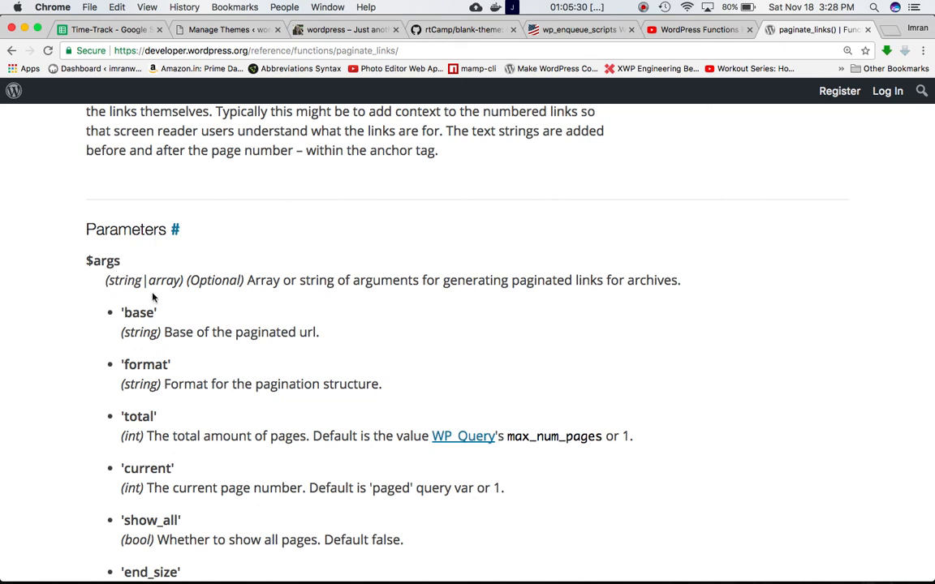
pyautogui.moveTo(304, 406)
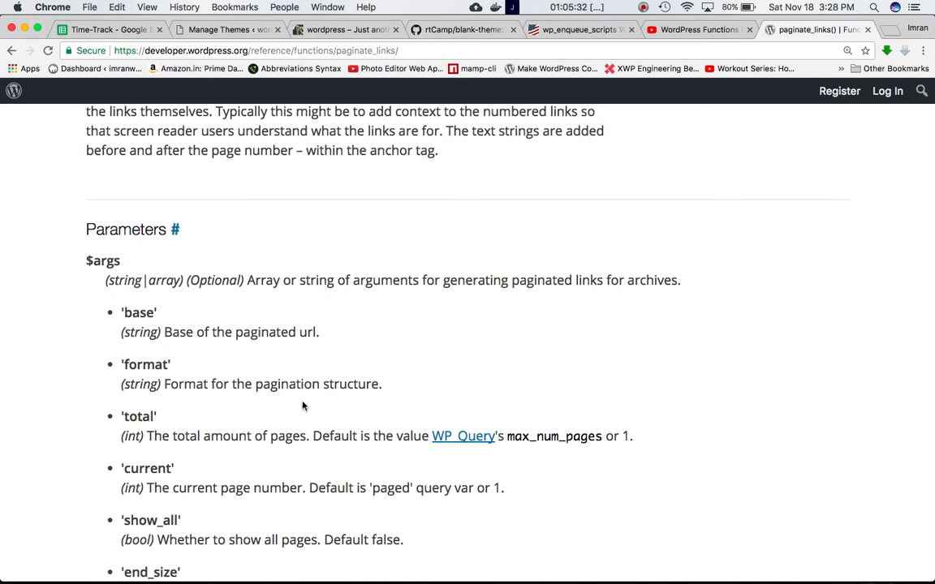
pyautogui.scroll(-3)
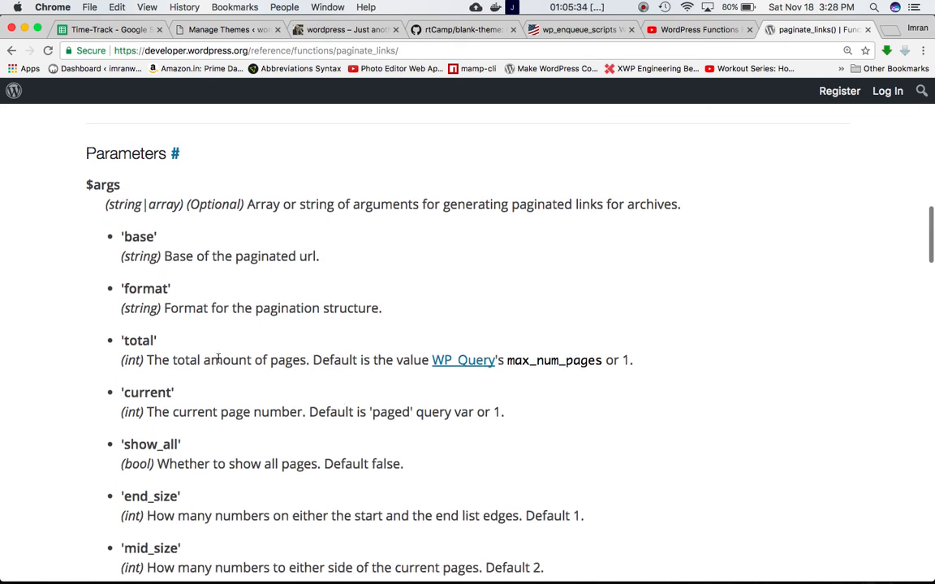
pyautogui.moveTo(284, 509)
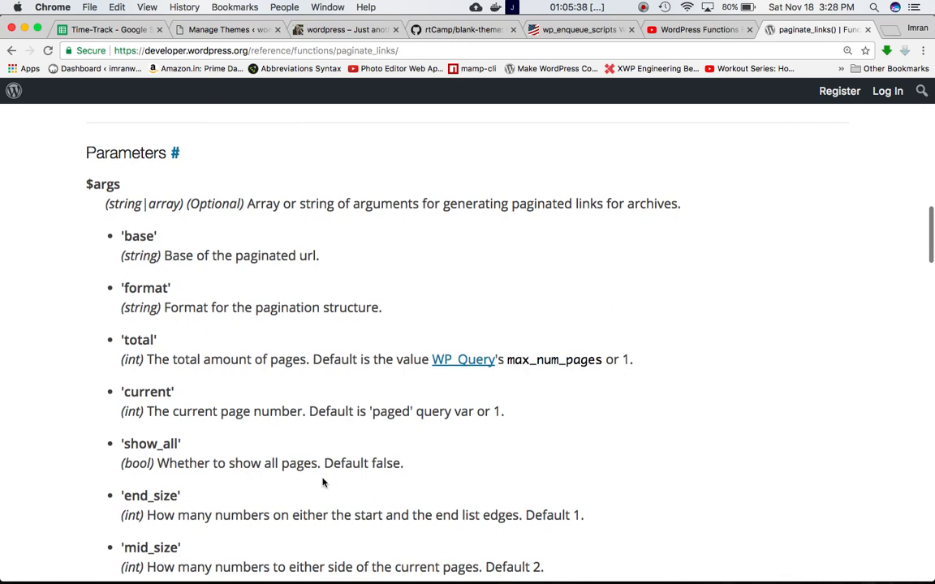
# - Read the remaining parameters, Return and Source sections, then scroll back toward the top
pyautogui.scroll(-3)
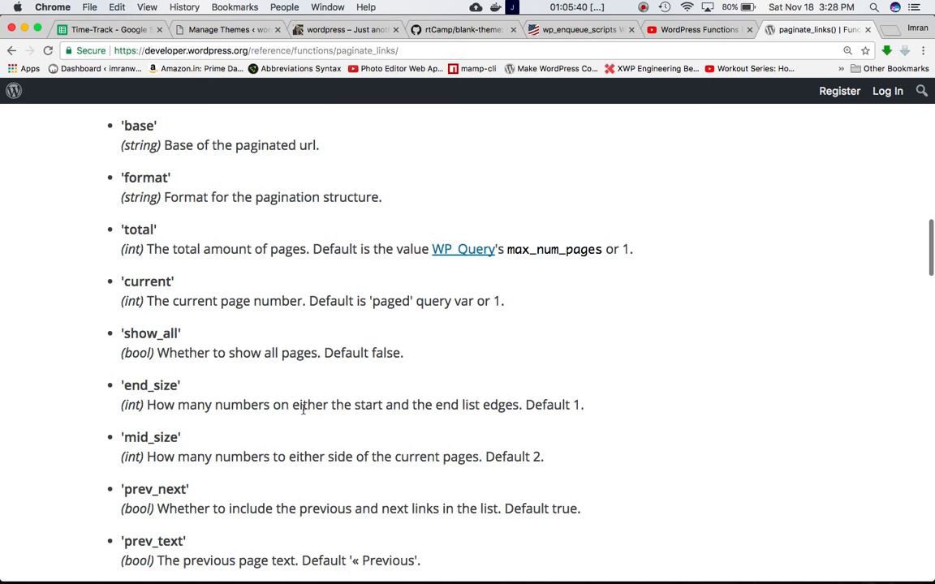
pyautogui.moveTo(392, 434)
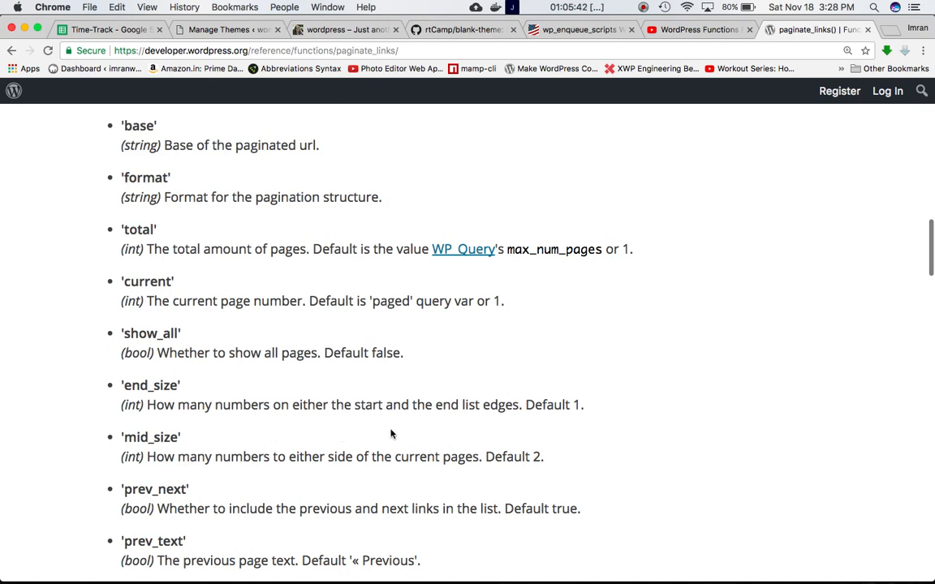
pyautogui.scroll(-3)
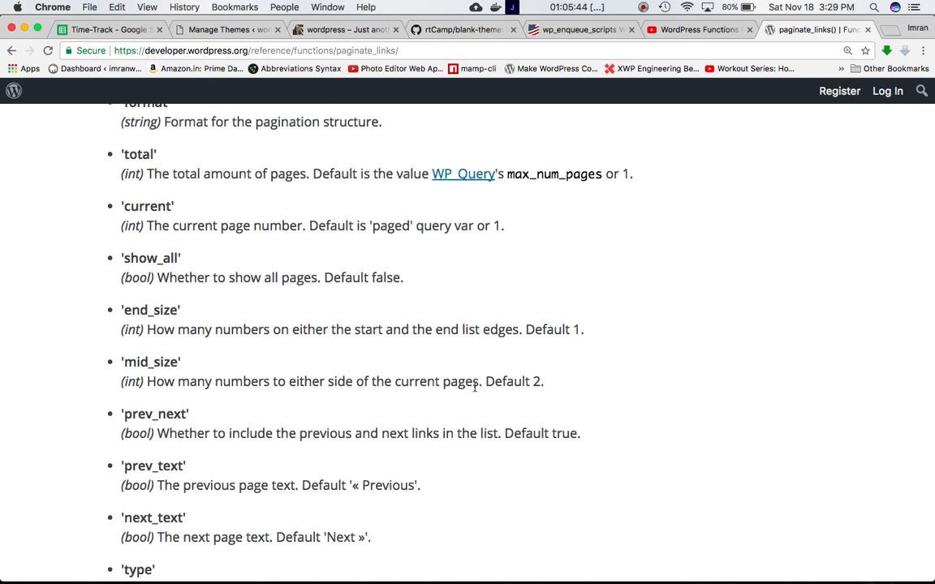
pyautogui.moveTo(443, 402)
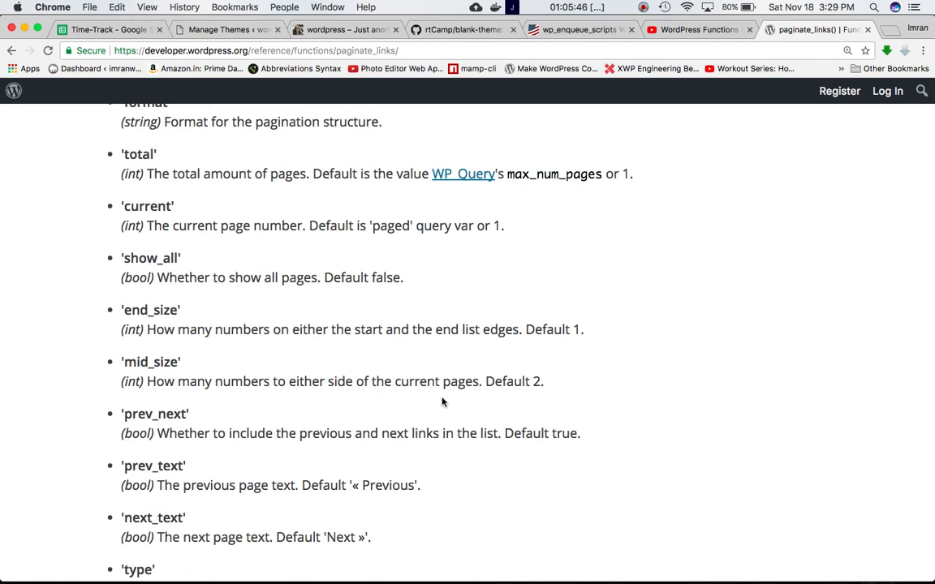
pyautogui.scroll(-3)
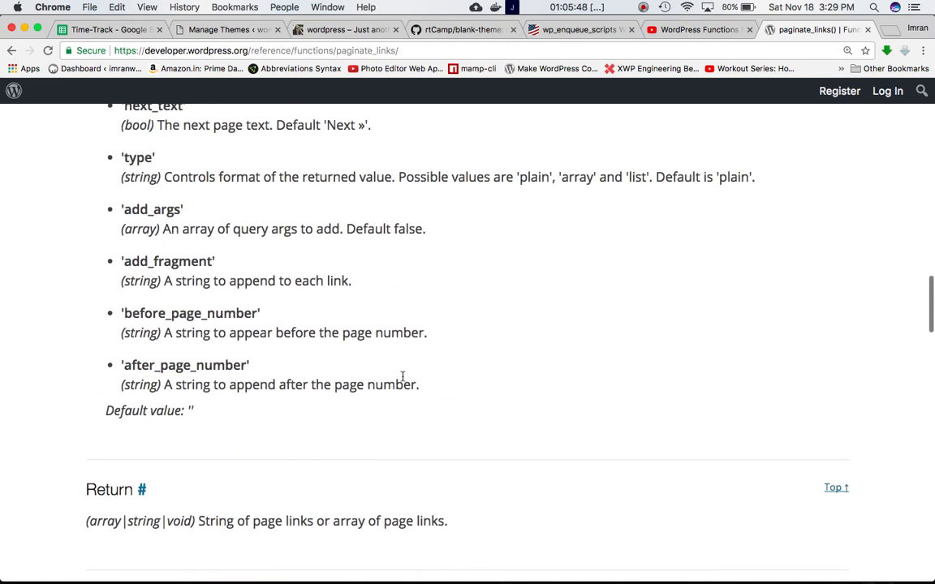
pyautogui.scroll(-3)
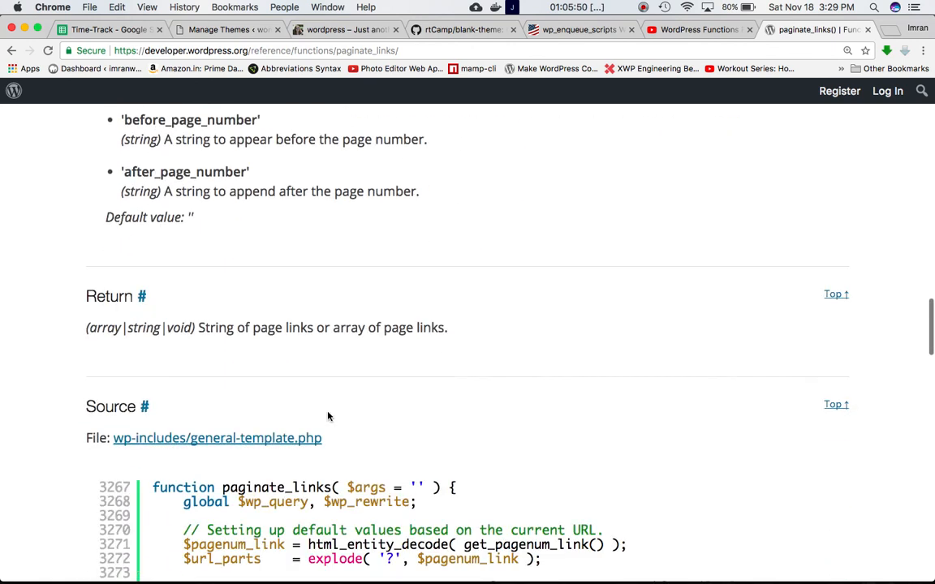
pyautogui.scroll(-3)
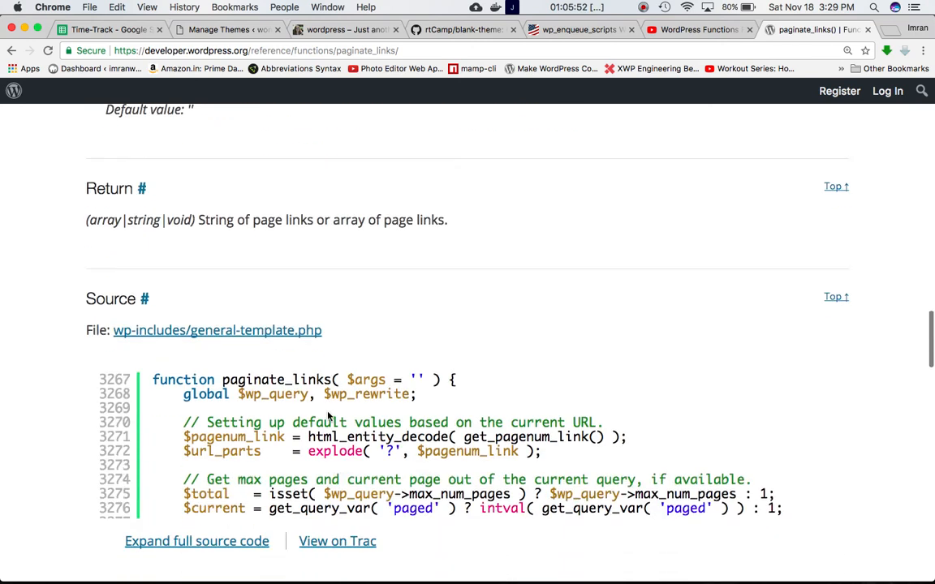
pyautogui.scroll(3)
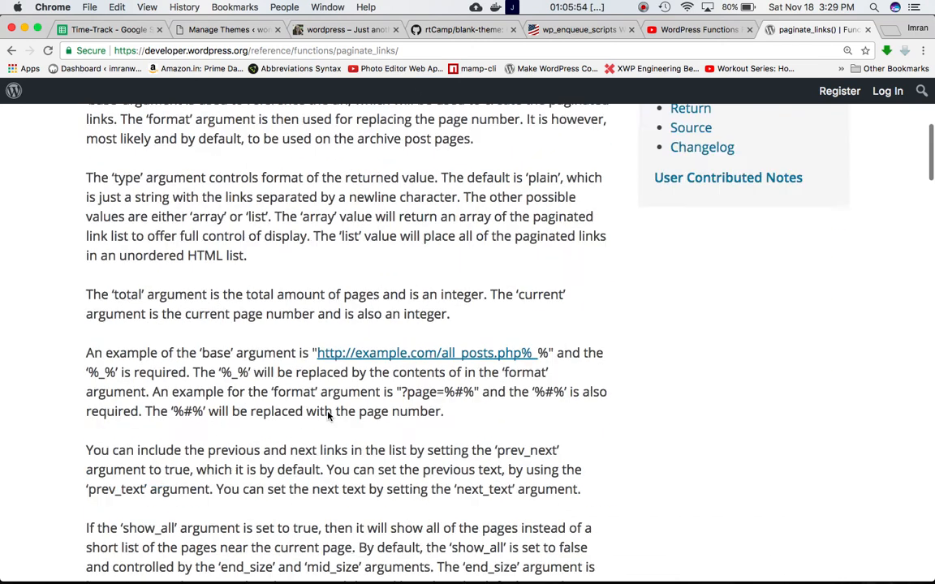
pyautogui.scroll(3)
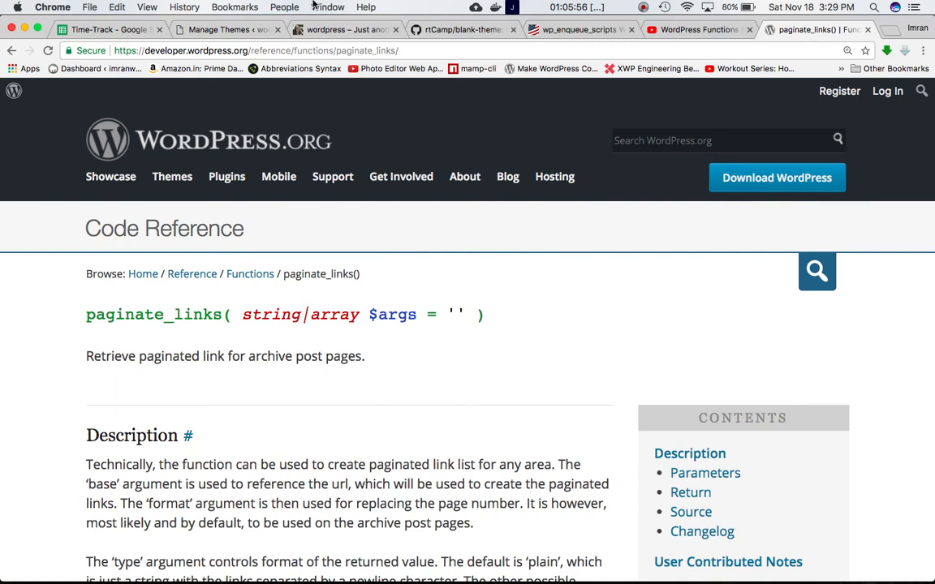
pyautogui.moveTo(527, 101)
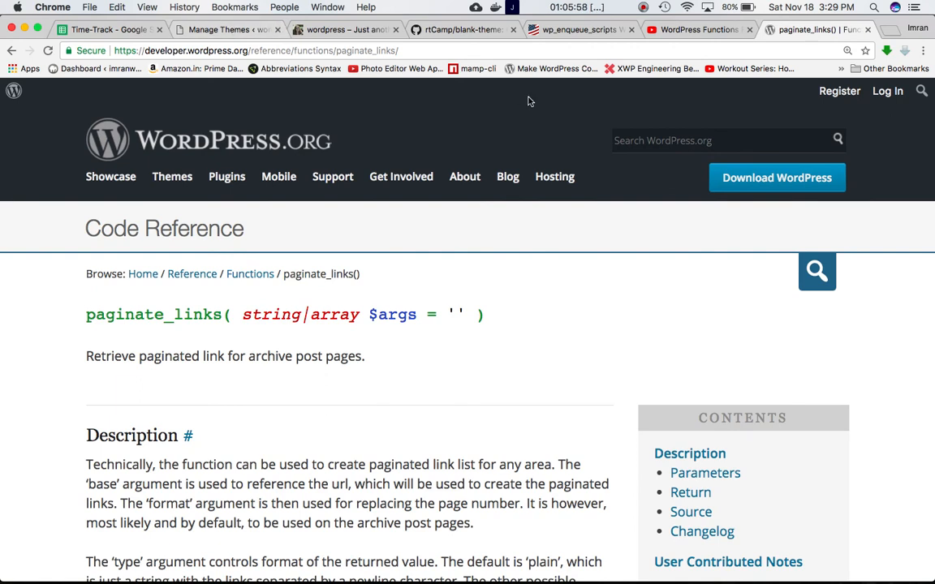